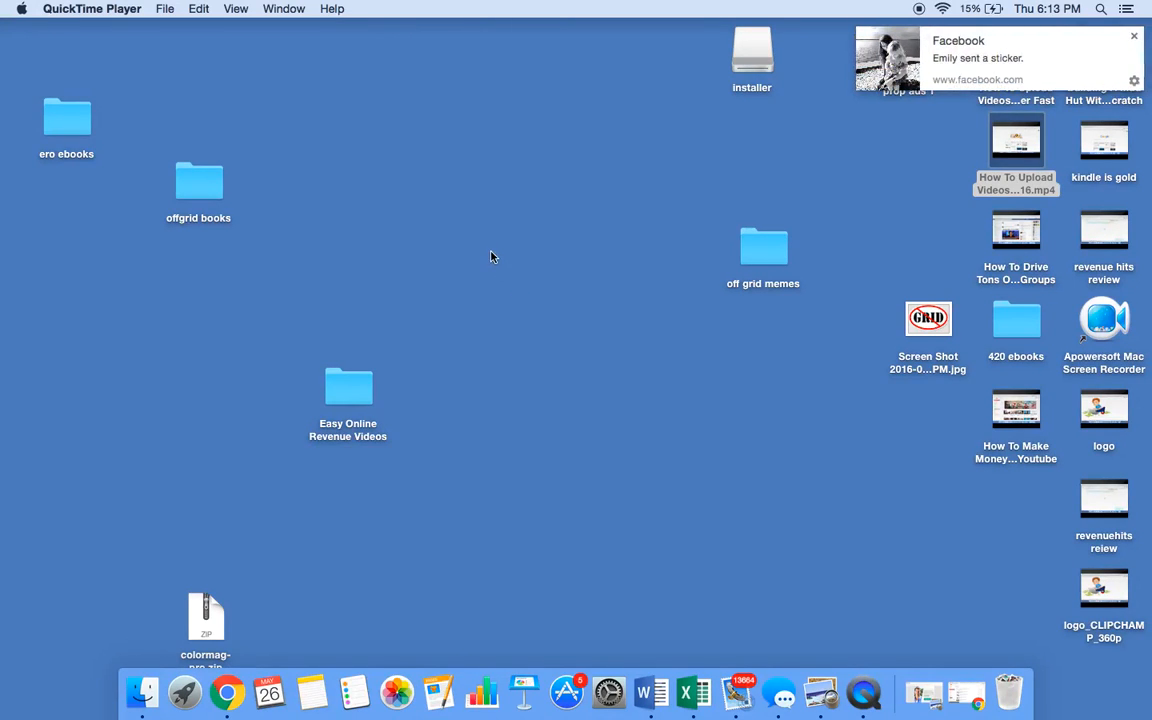
mouse_move(548, 356)
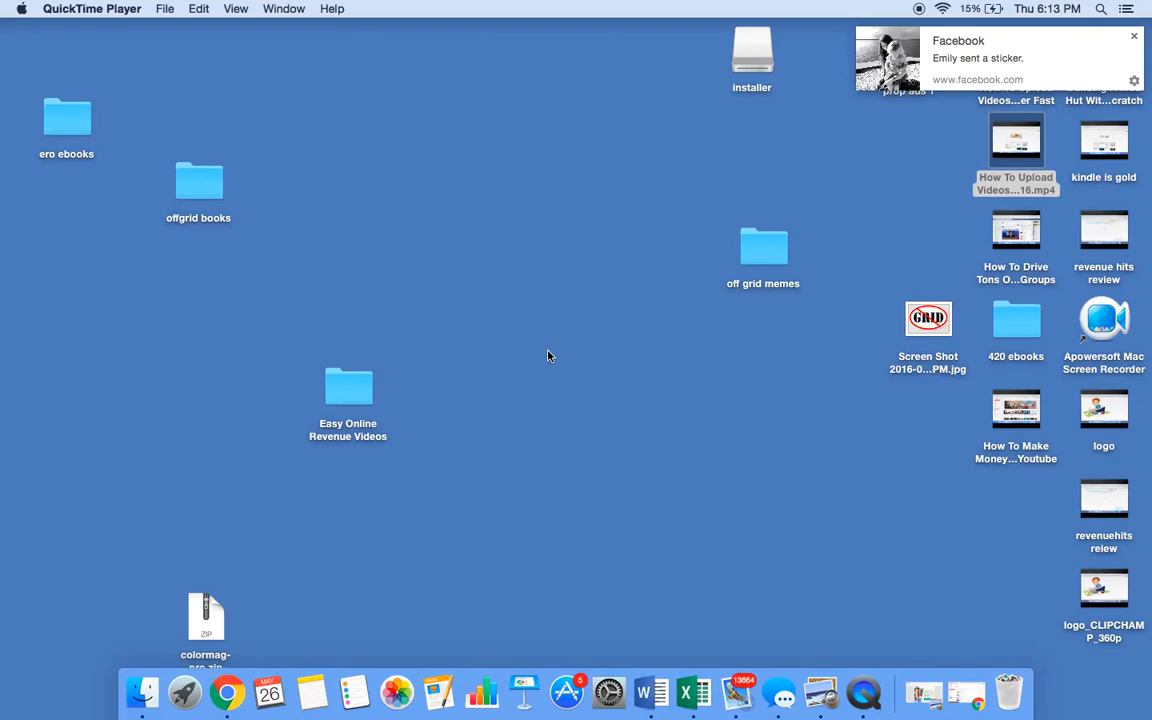
mouse_move(560, 374)
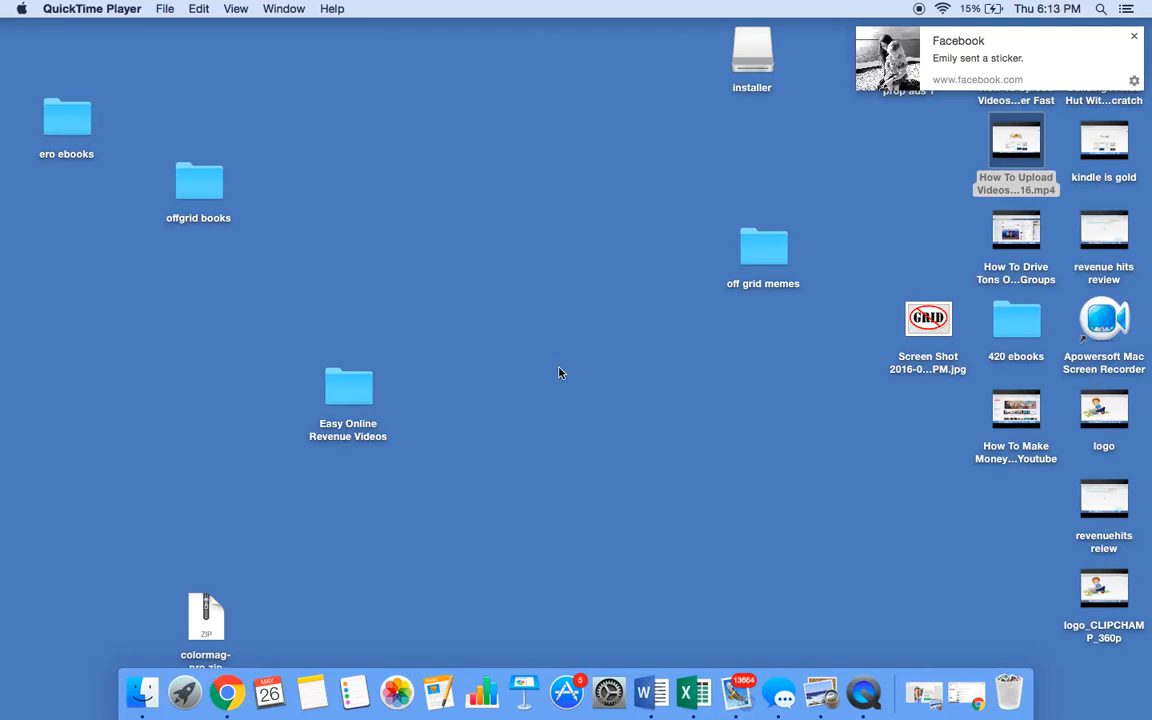
Create a new folder on the desktop via the context menu's New Folder.
right_click(560, 374)
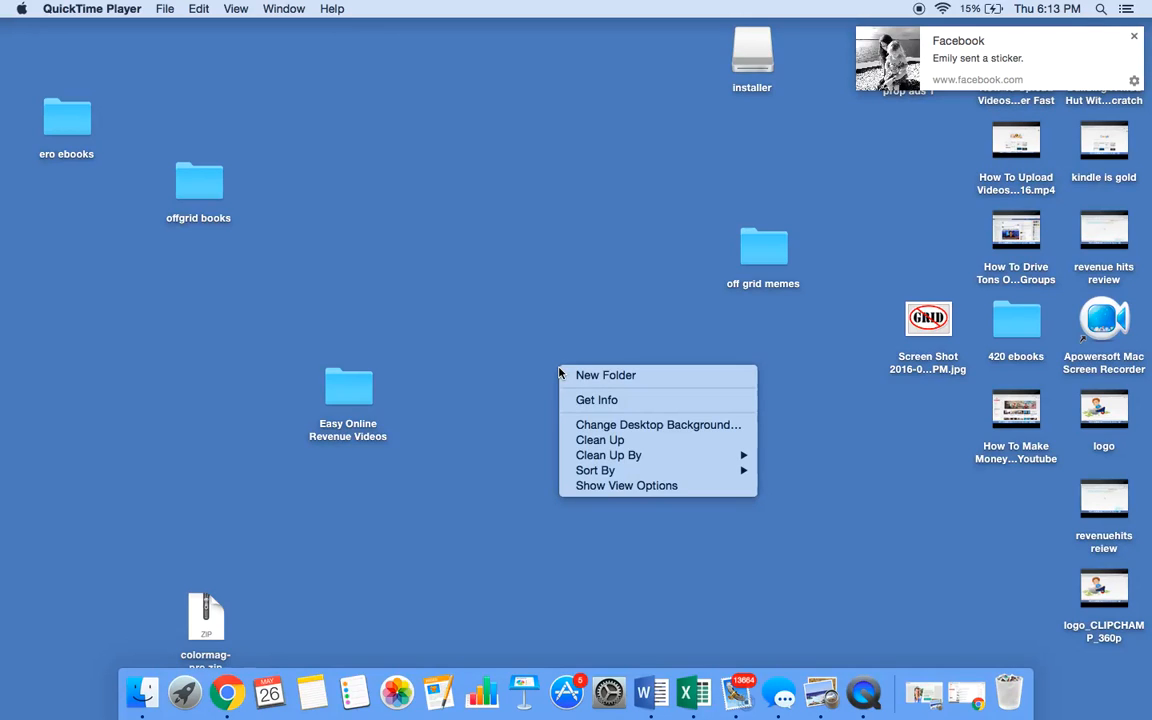
mouse_move(604, 376)
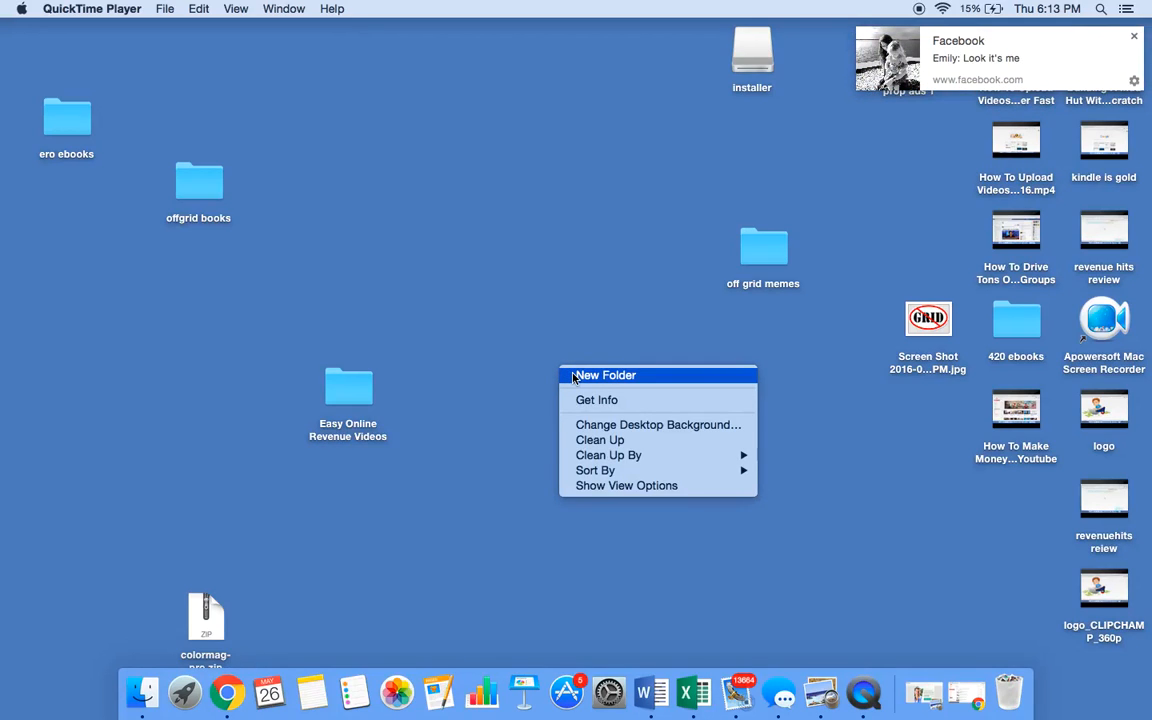
left_click(604, 376)
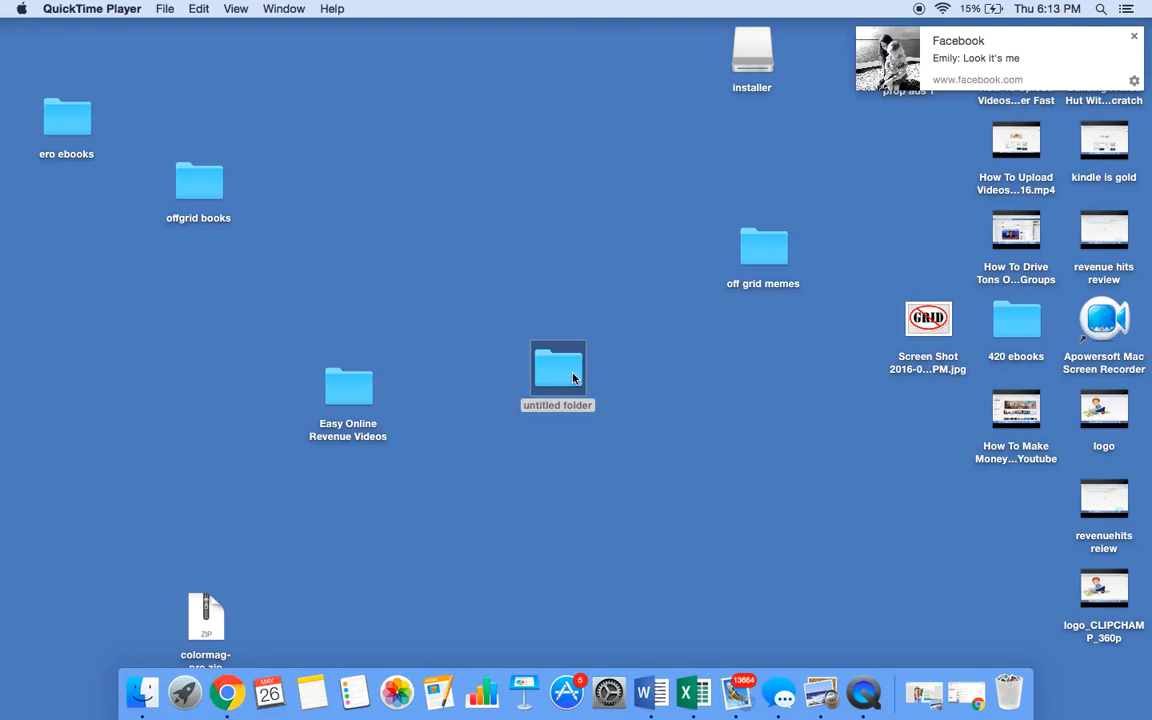
mouse_move(550, 424)
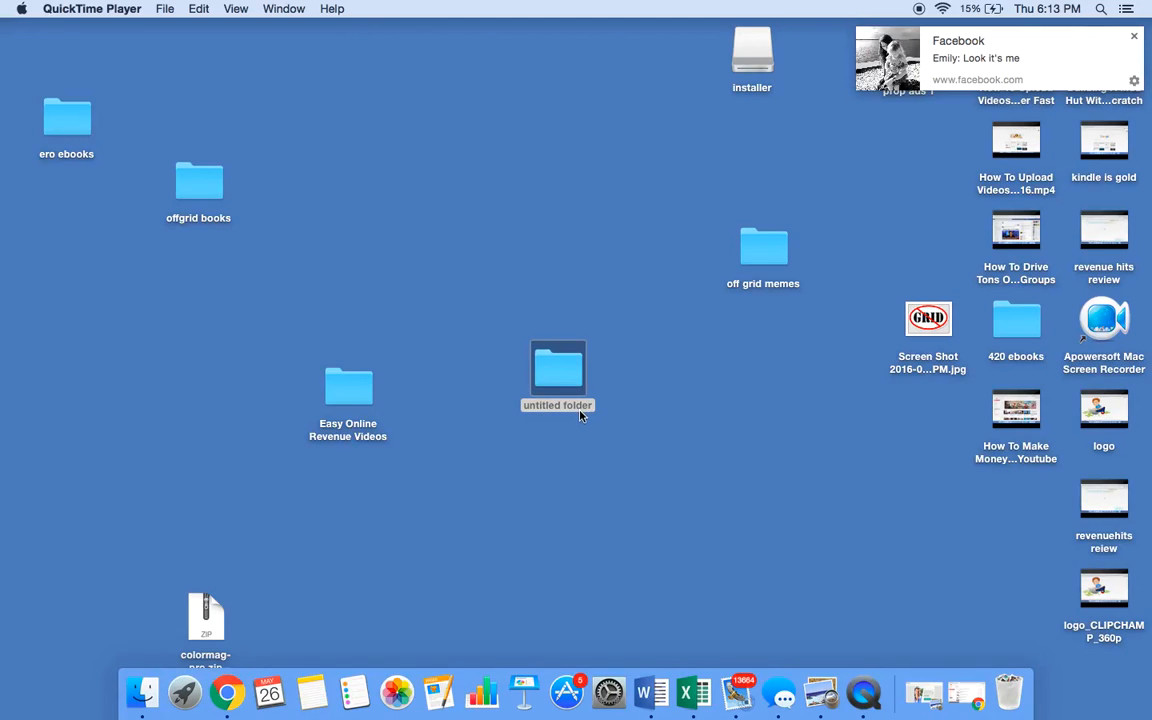
mouse_move(564, 388)
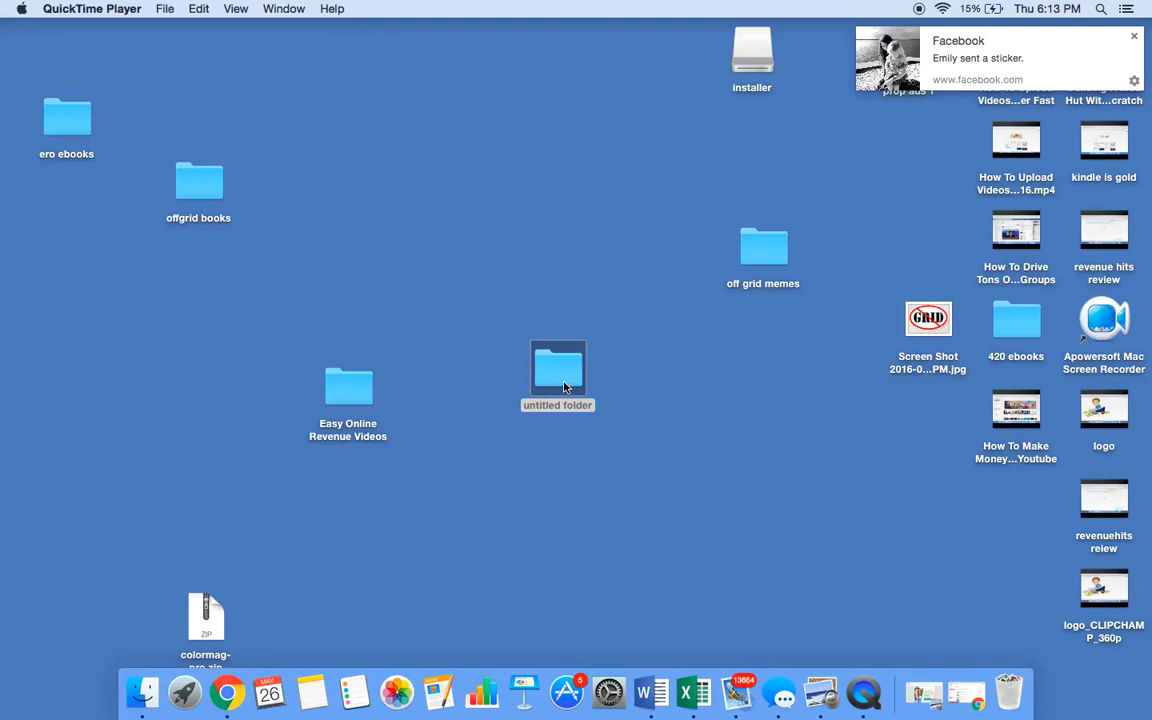
Bring up the context menu for 'untitled folder' on the desktop.
right_click(556, 370)
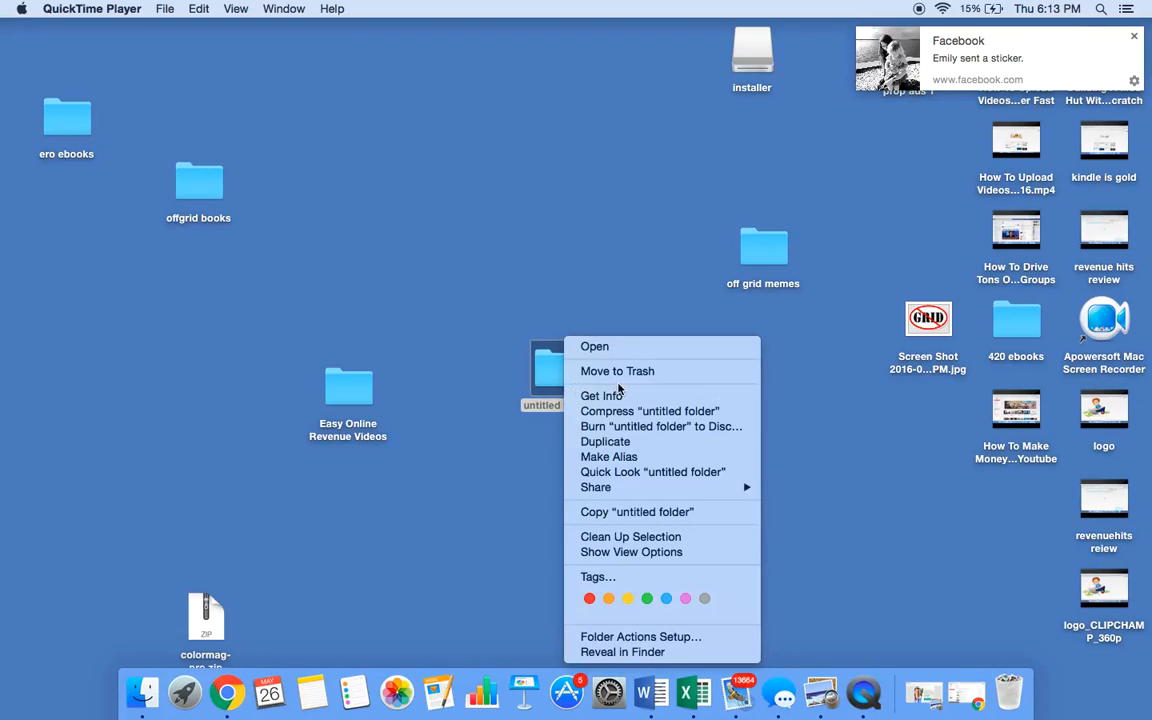
mouse_move(596, 488)
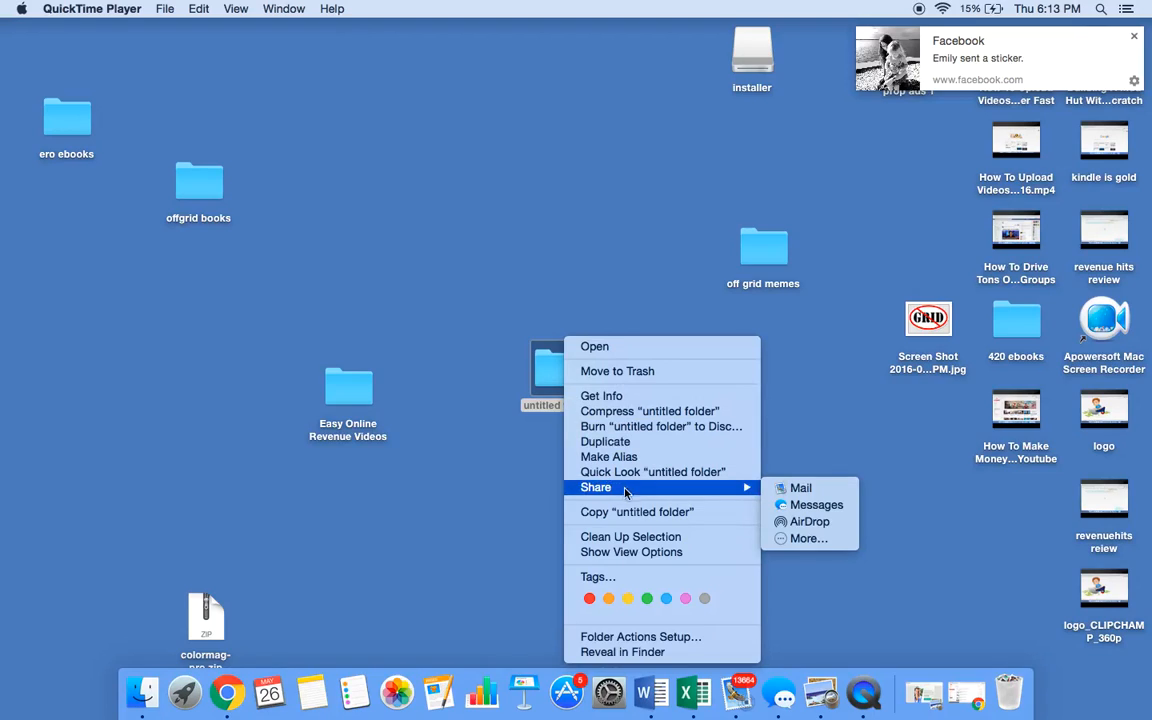
mouse_move(604, 442)
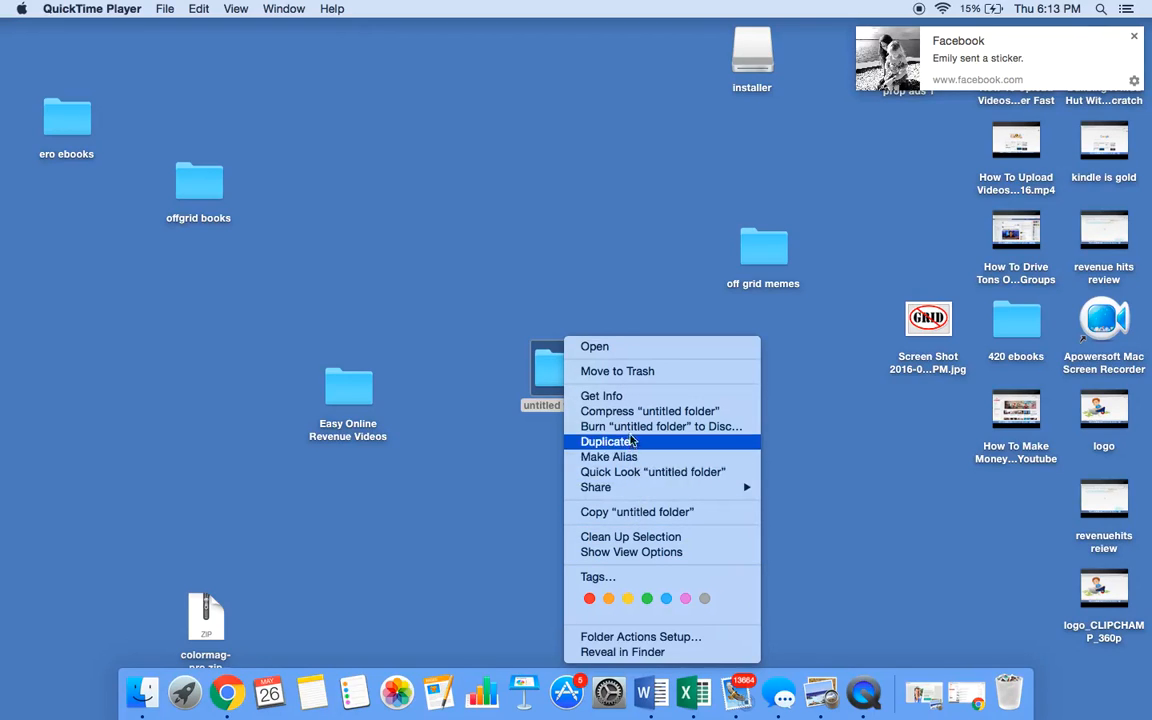
mouse_move(600, 396)
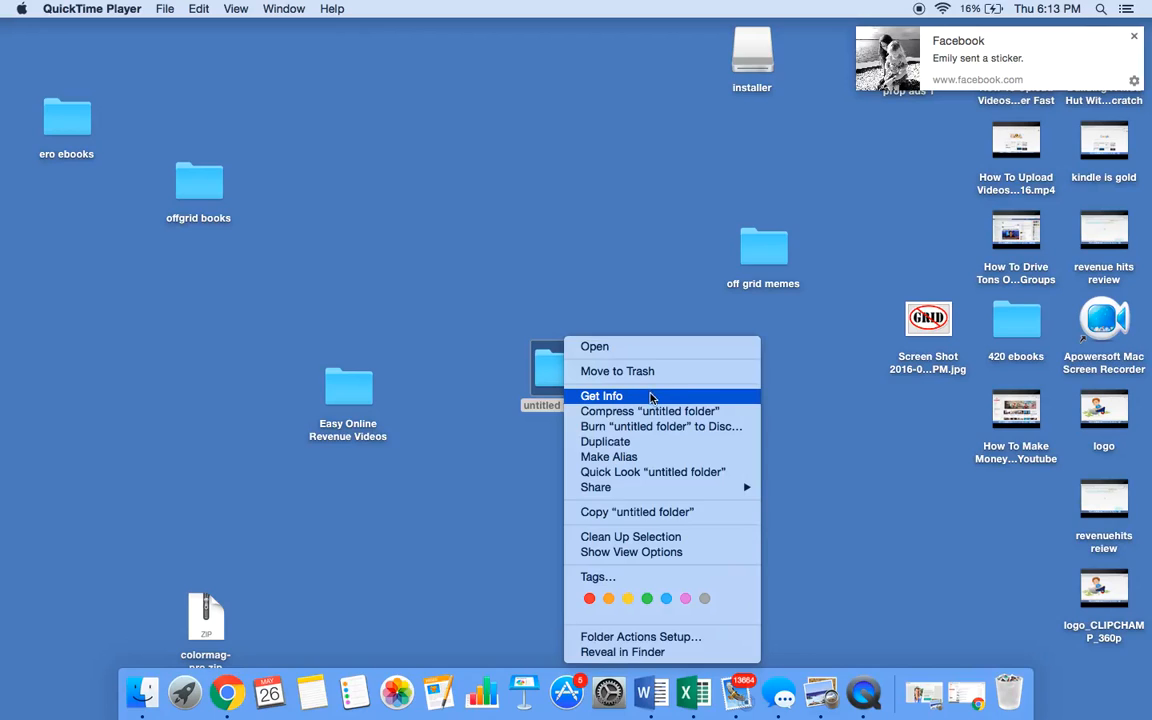
Rename 'untitled folder' to 'changed name' in its Get Info Name & Extension field.
left_click(600, 396)
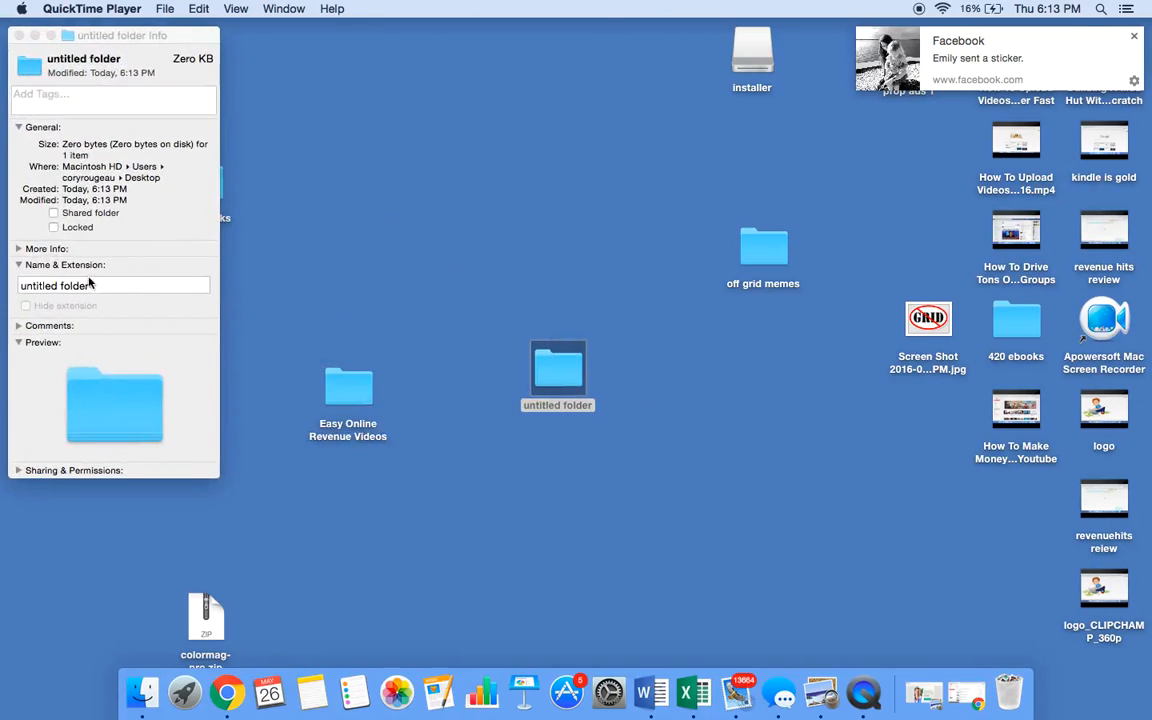
left_click(112, 284)
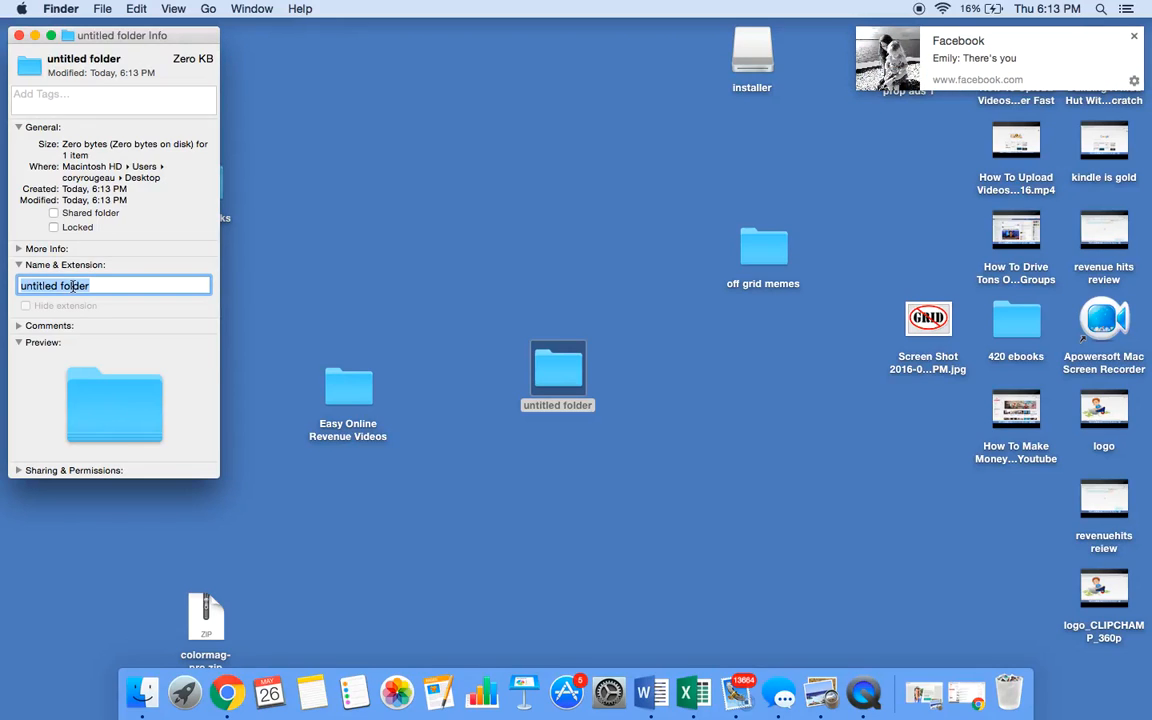
type("c")
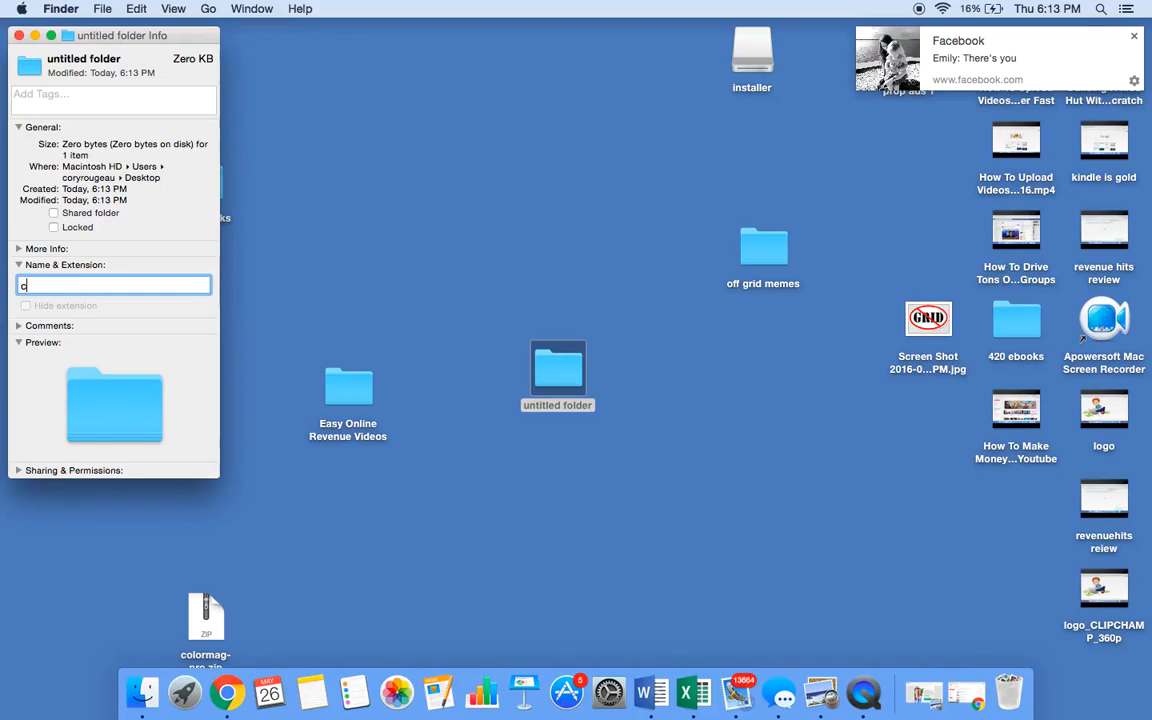
type("hanged name")
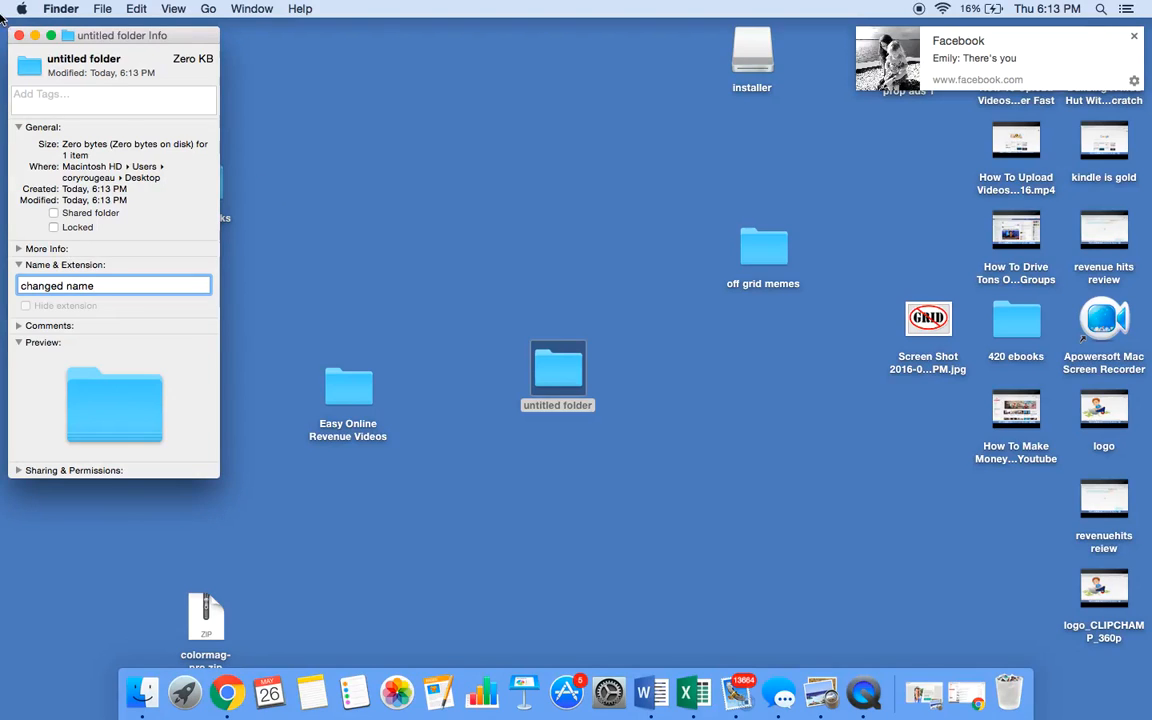
left_click(18, 36)
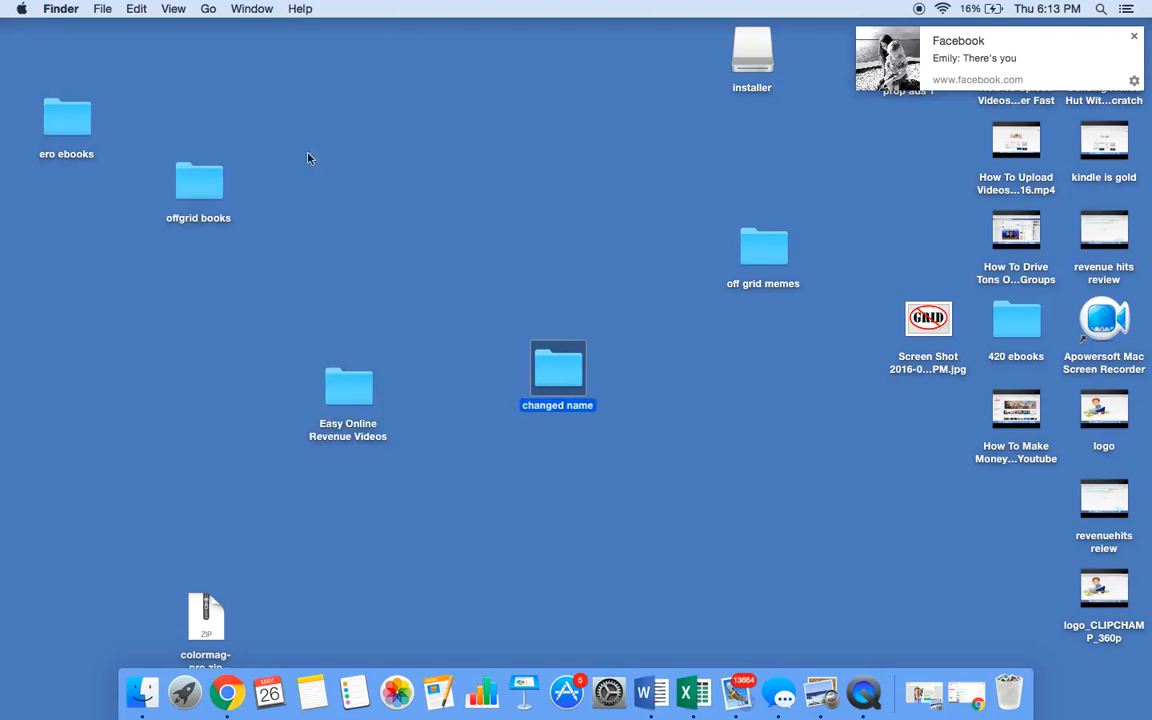
mouse_move(524, 156)
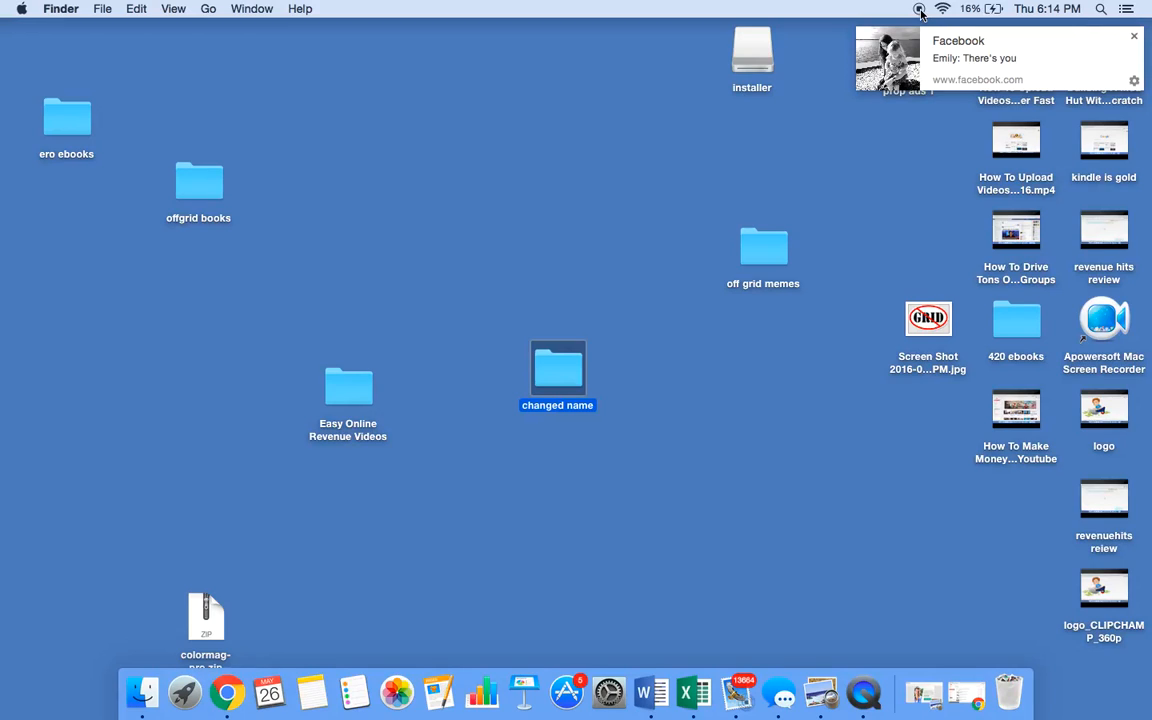
Dismiss the Facebook message notification banner at the top right.
left_click(1134, 36)
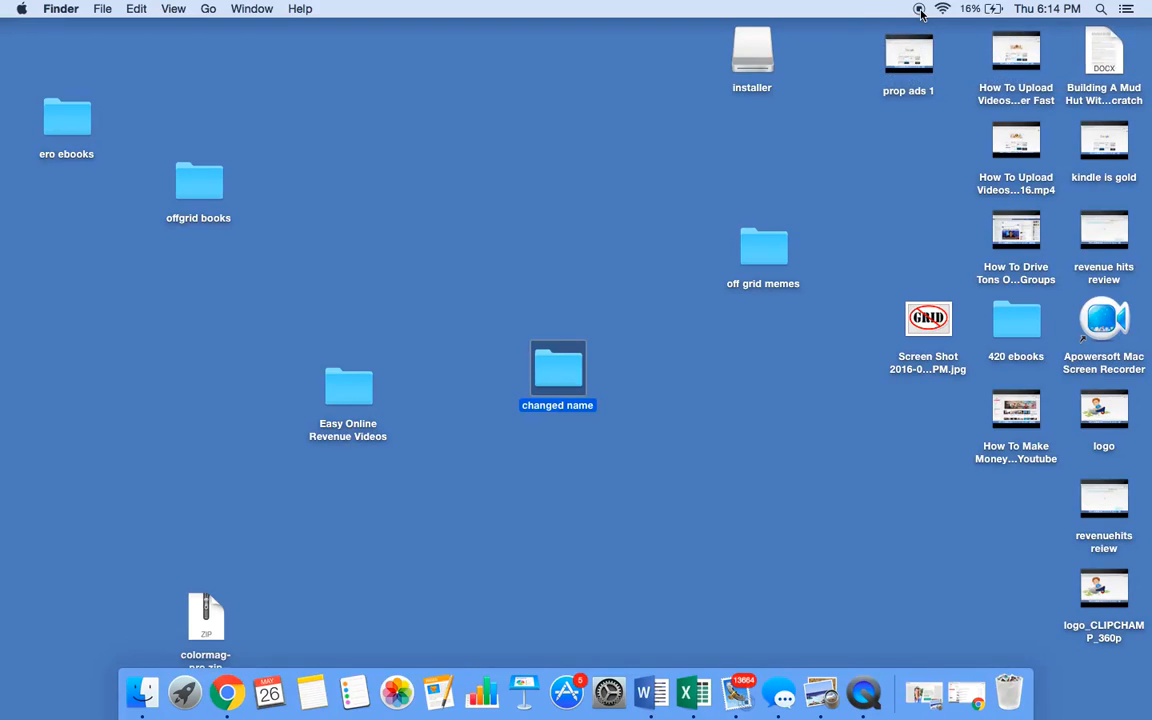